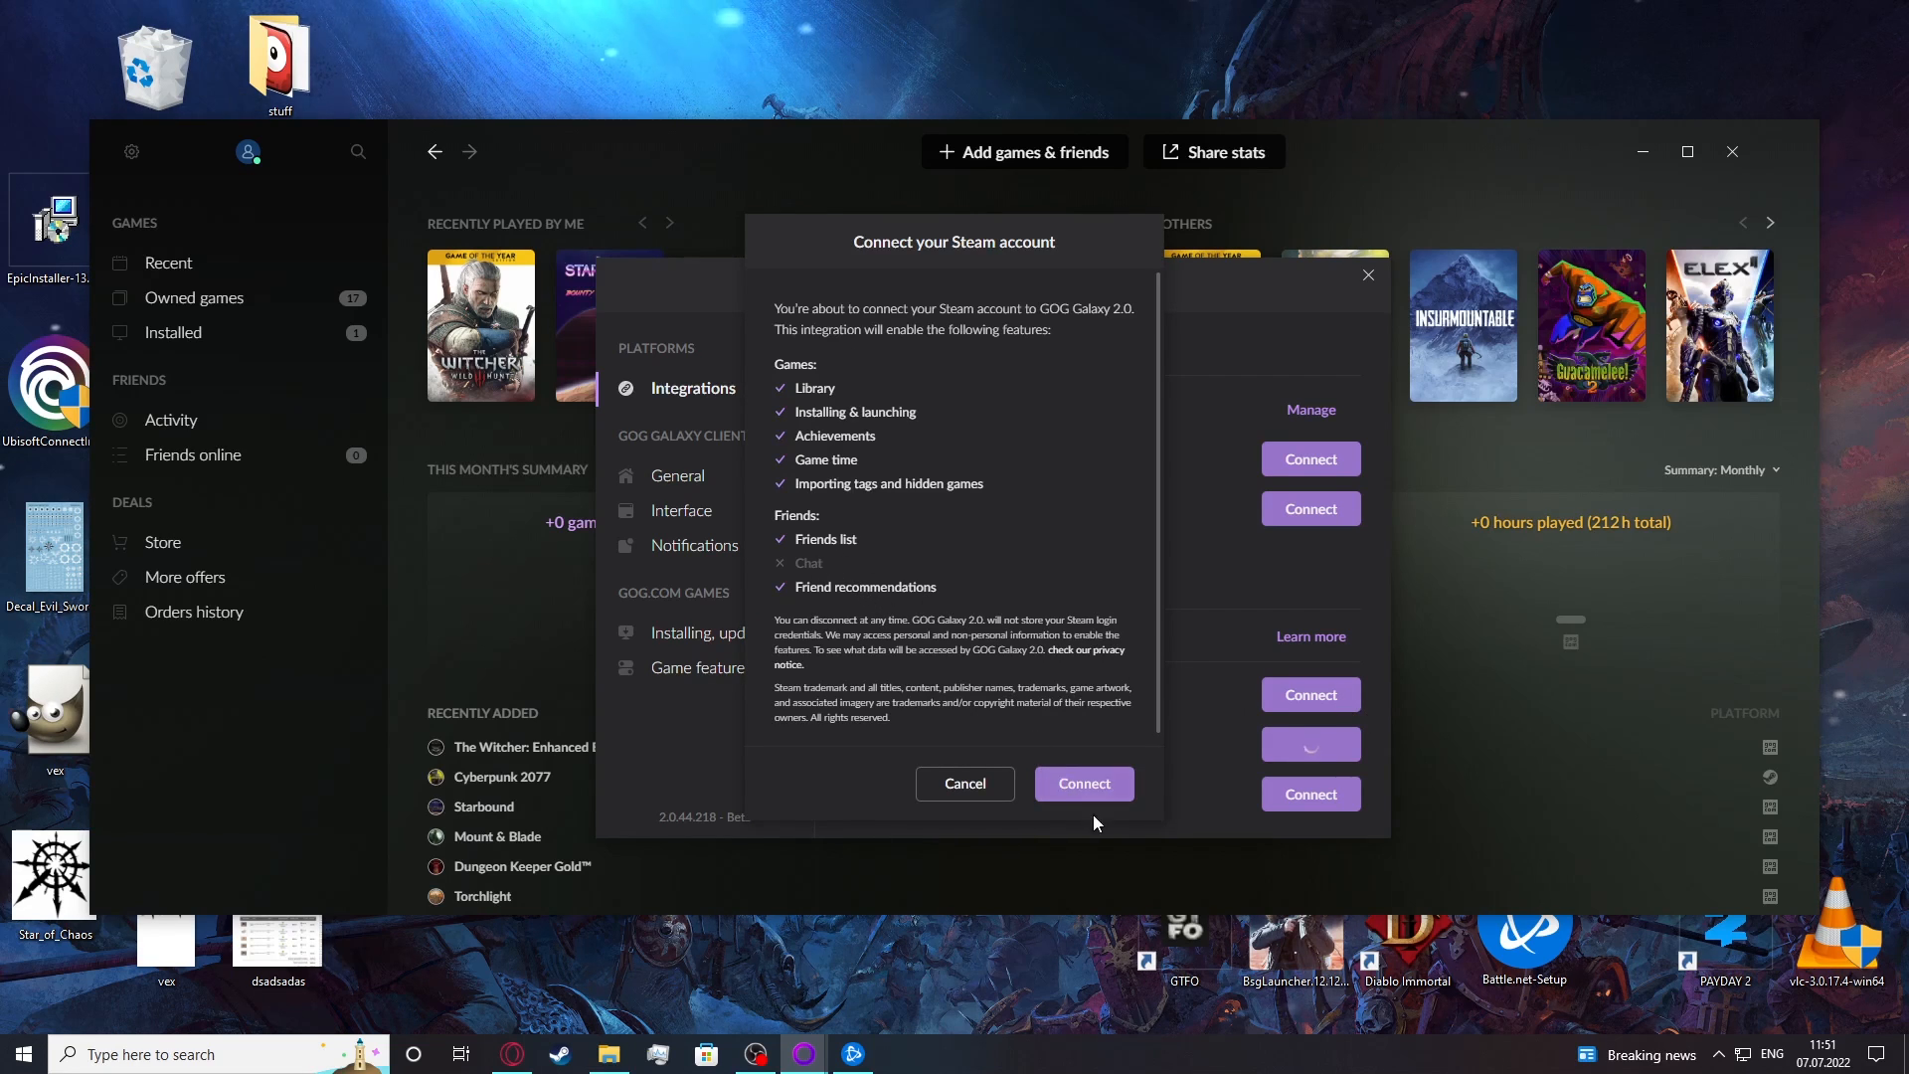
- Confirm the Steam account connection in the 'Connect your Steam account' dialog
left_click(1081, 783)
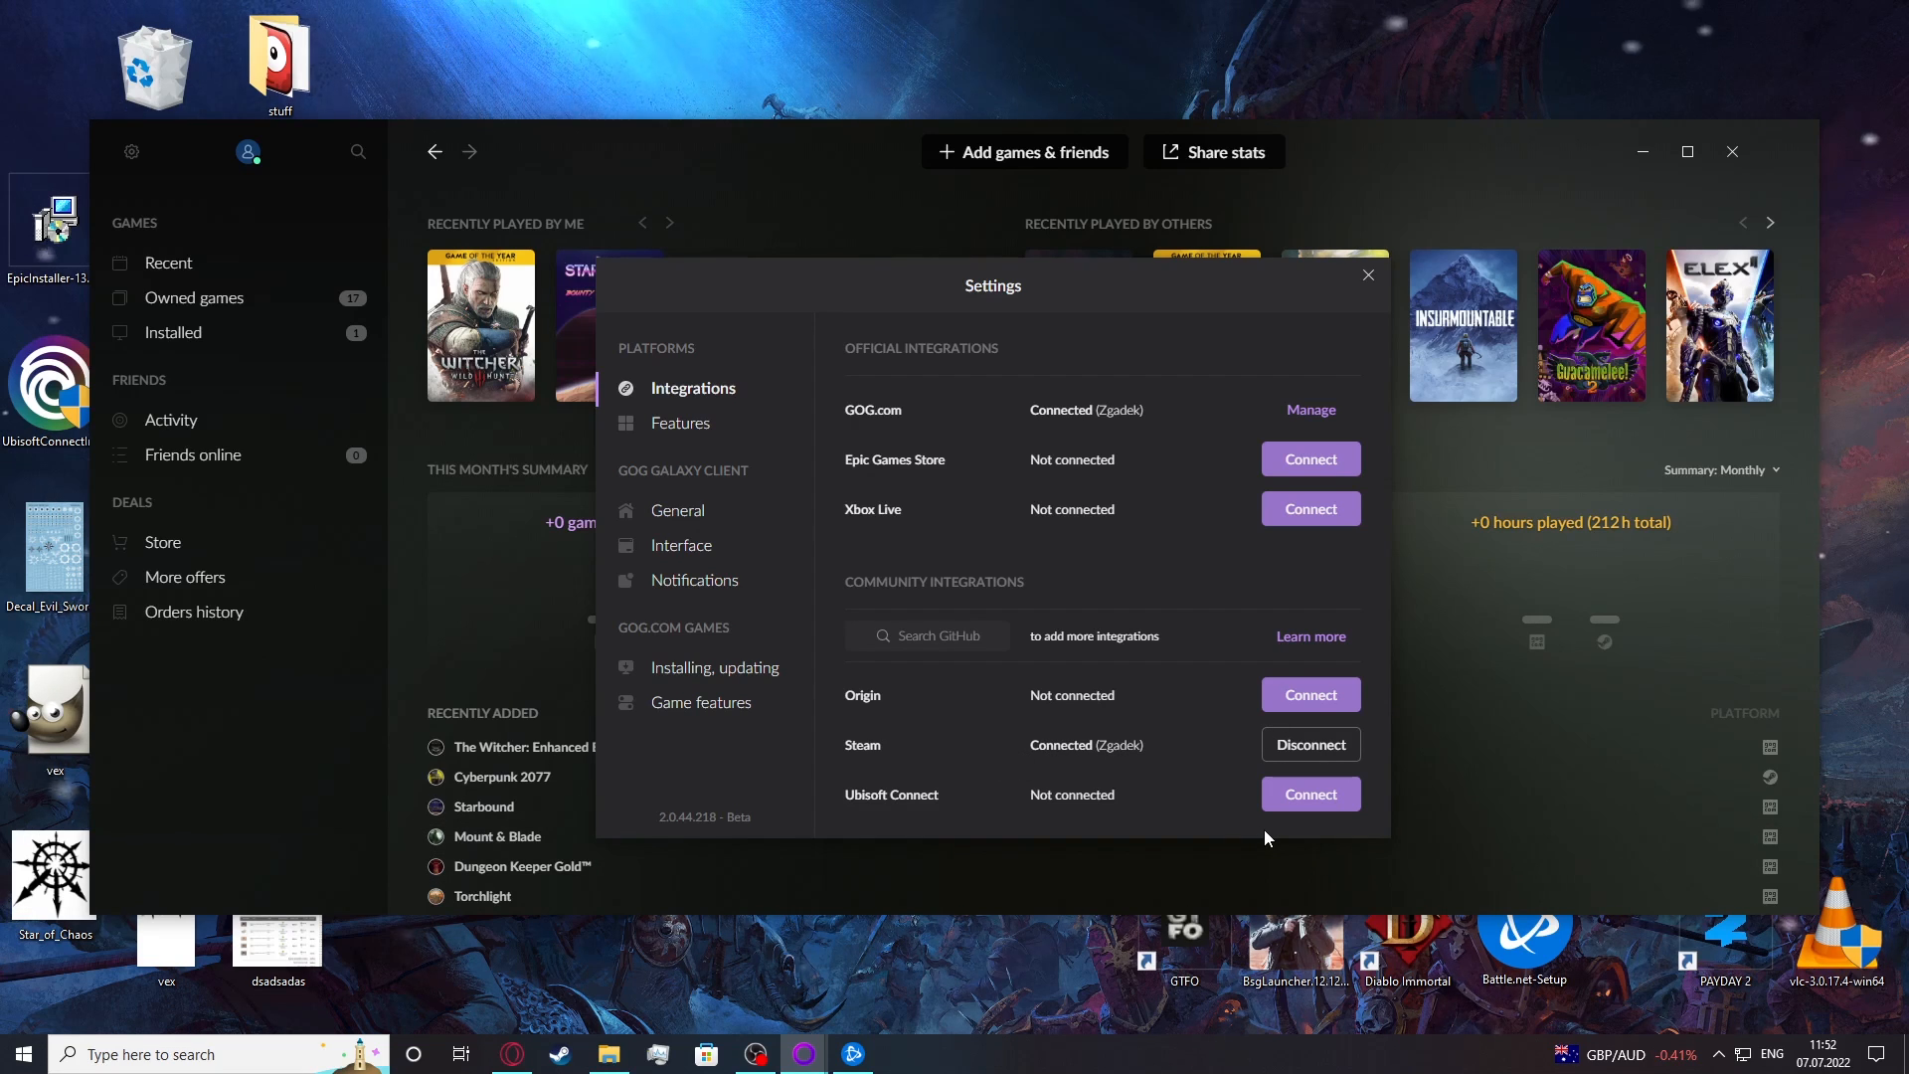